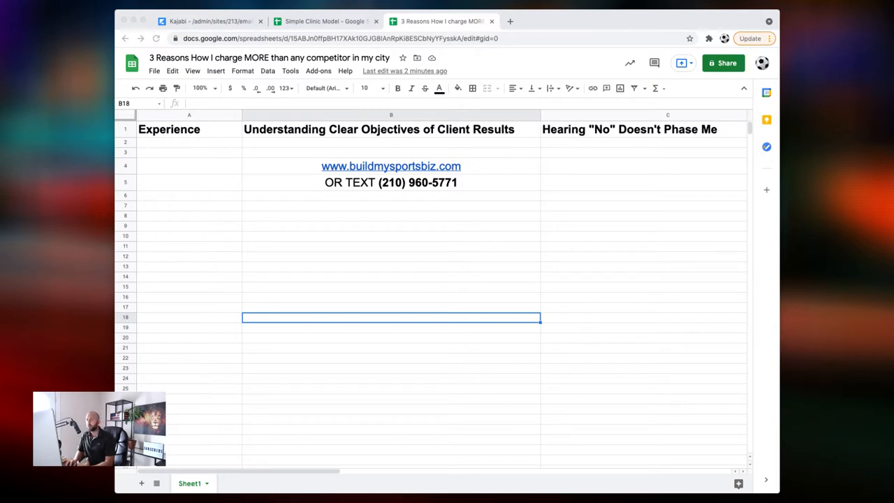
{"action": "mouse_move", "coordinate": [221, 146]}
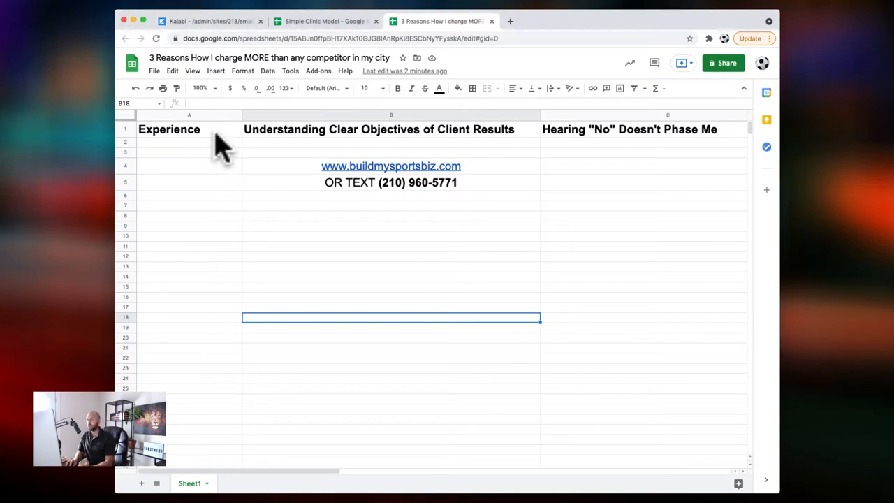
{"action": "left_click", "coordinate": [169, 129]}
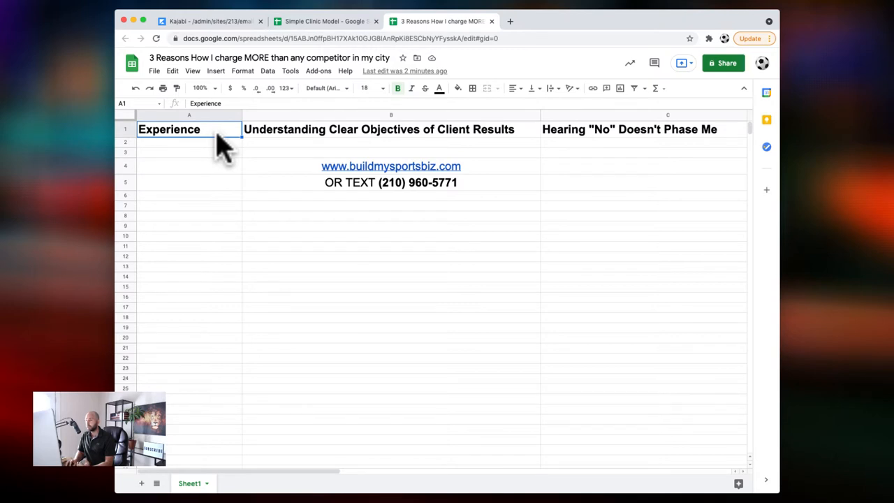
{"action": "mouse_move", "coordinate": [864, 129]}
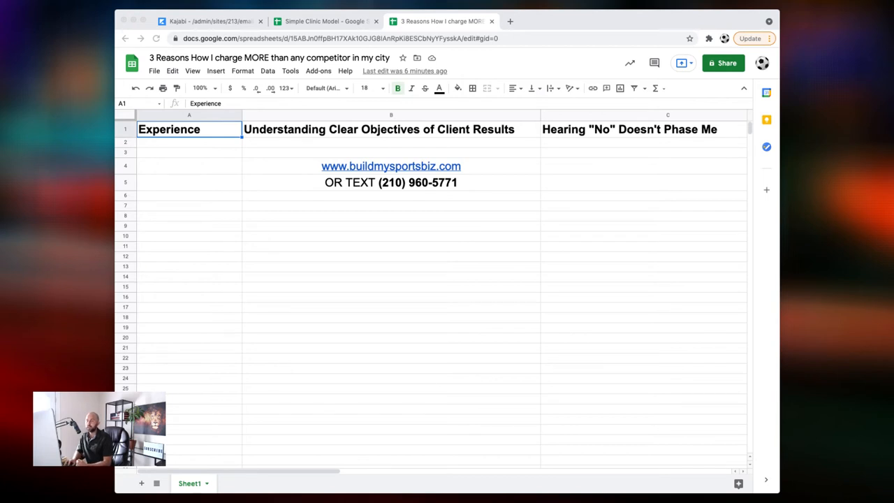
{"action": "mouse_move", "coordinate": [598, 147]}
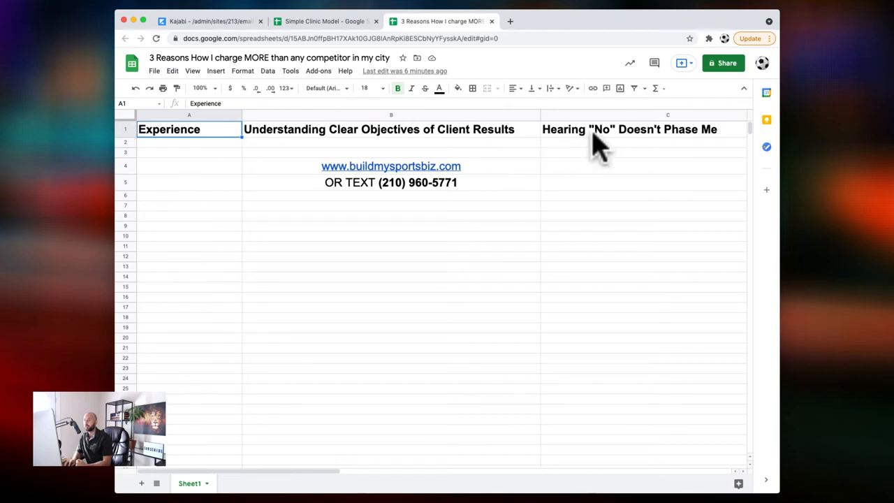
{"action": "left_click", "coordinate": [629, 129]}
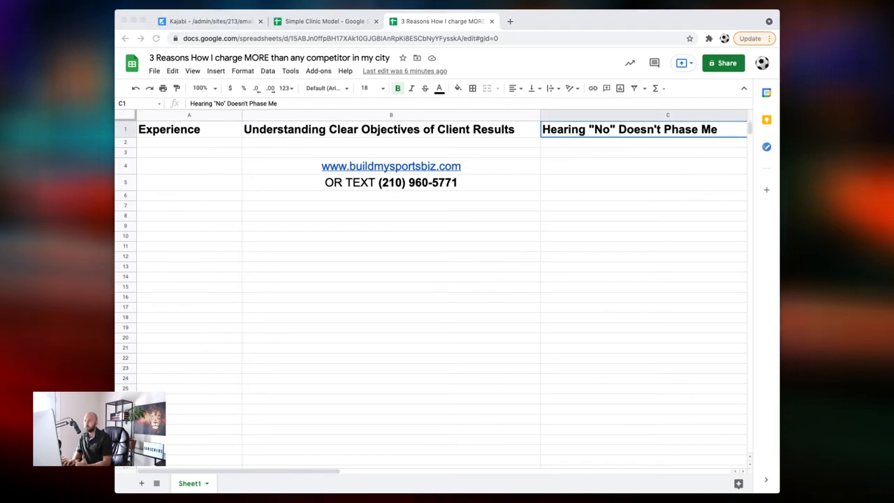